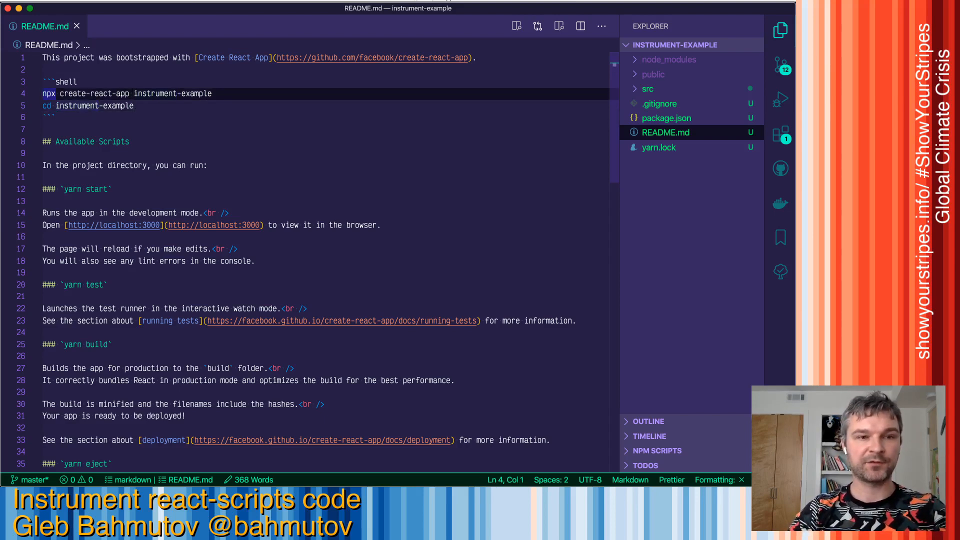
# Pick out create-react-app in the repo's setup command.
pyautogui.click(60, 93)
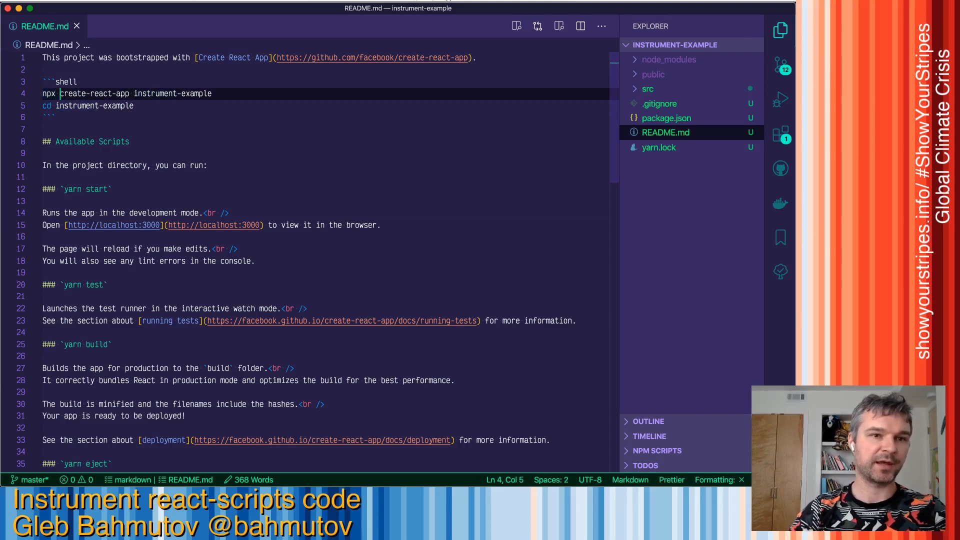
pyautogui.doubleClick(94, 93)
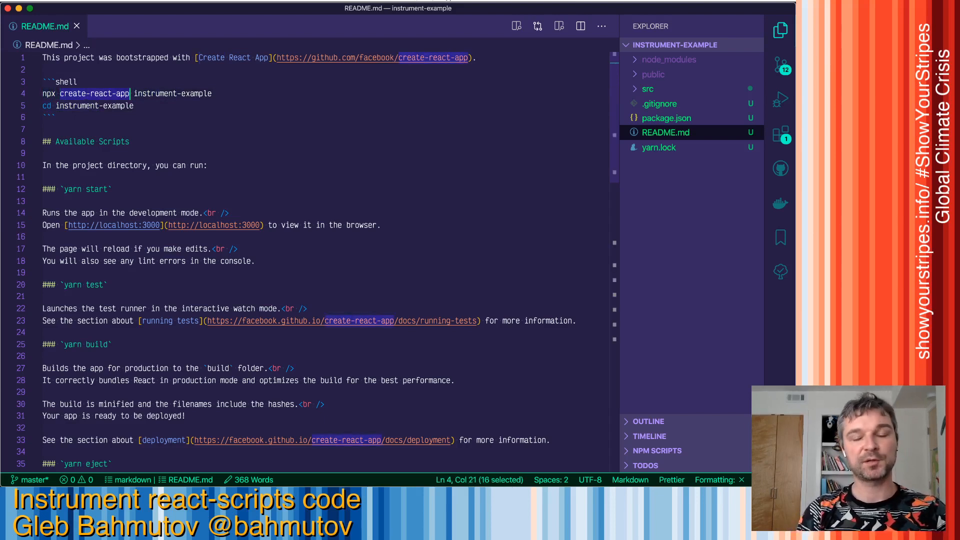
pyautogui.click(666, 118)
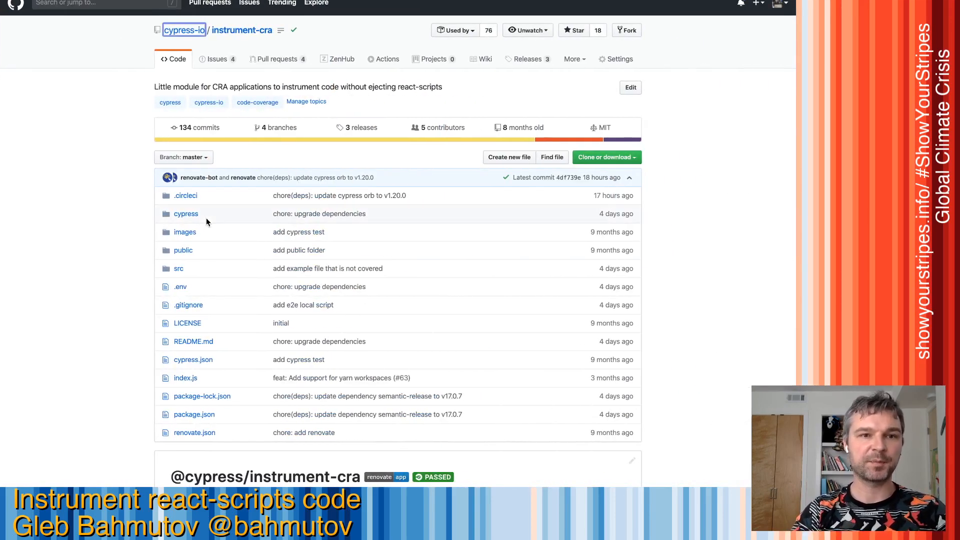
pyautogui.scroll(-3)
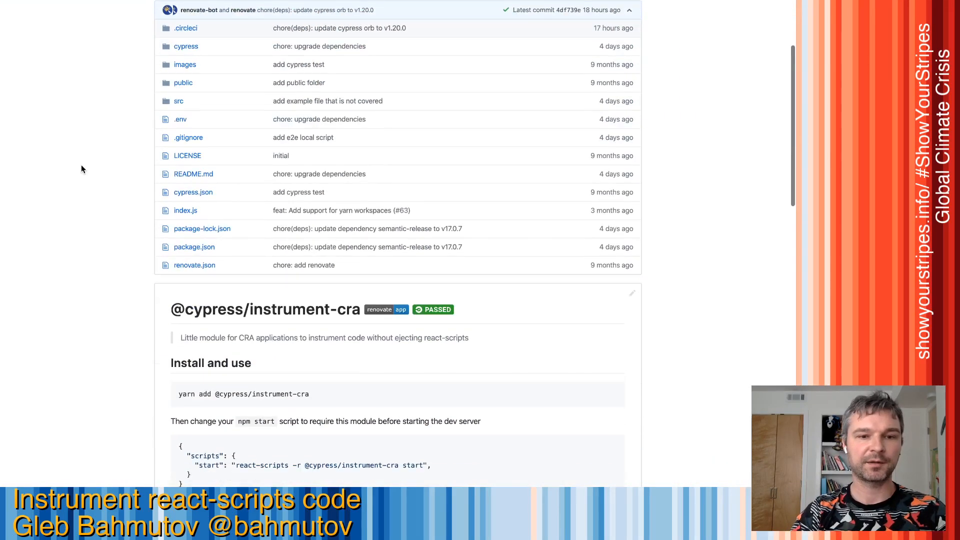
pyautogui.scroll(-3)
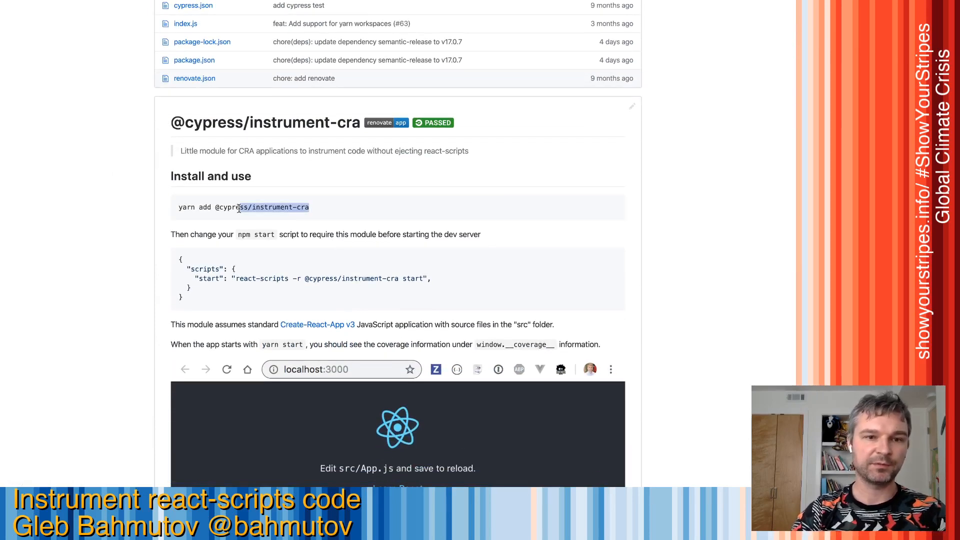
pyautogui.tripleClick(243, 207)
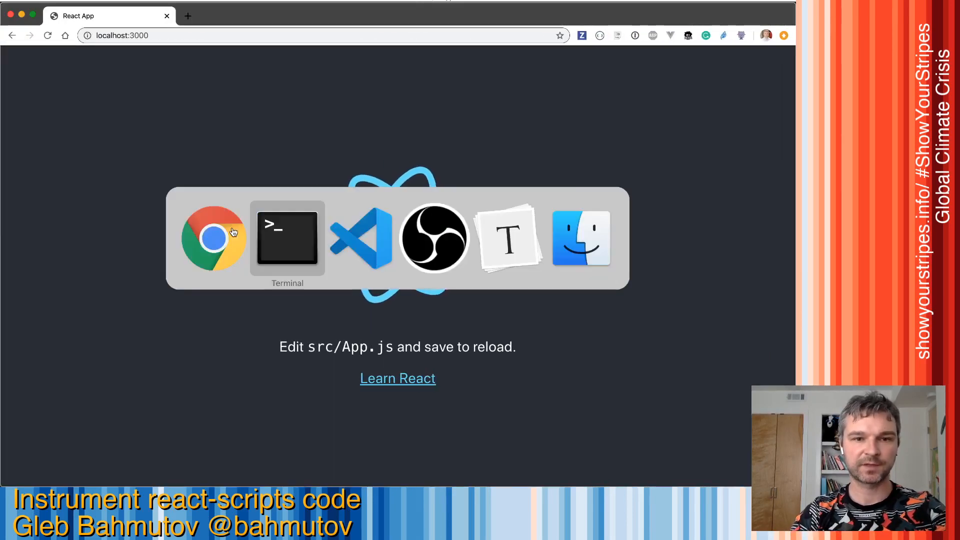
pyautogui.click(287, 237)
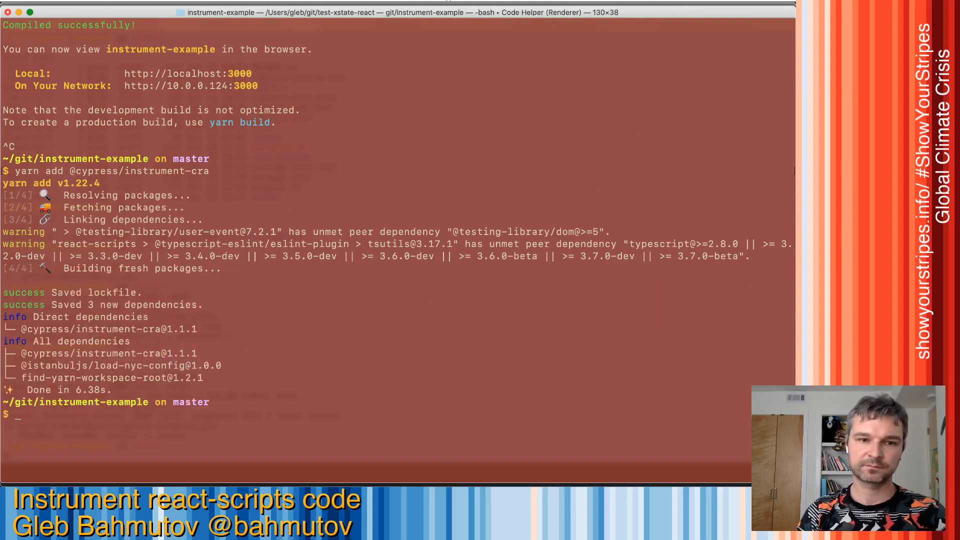
pyautogui.moveTo(231, 299)
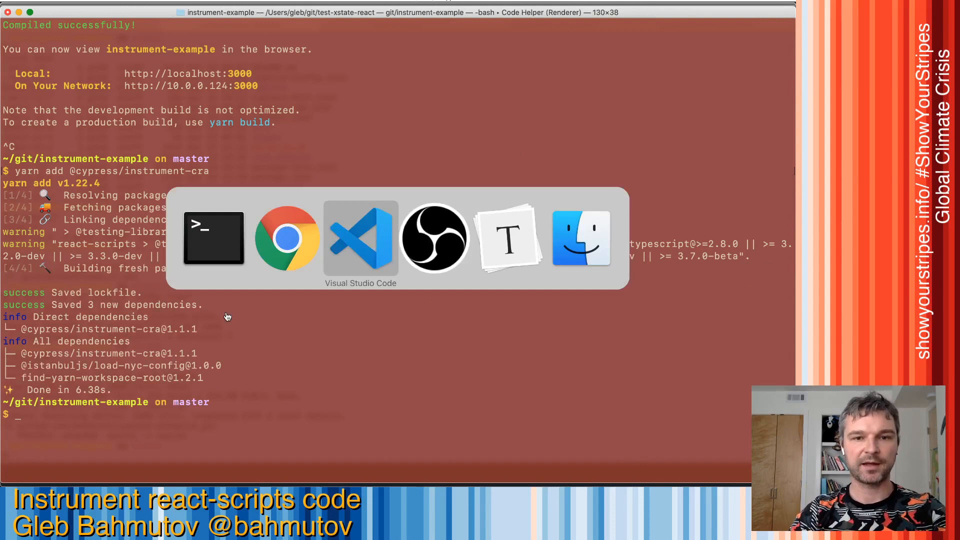
pyautogui.click(360, 238)
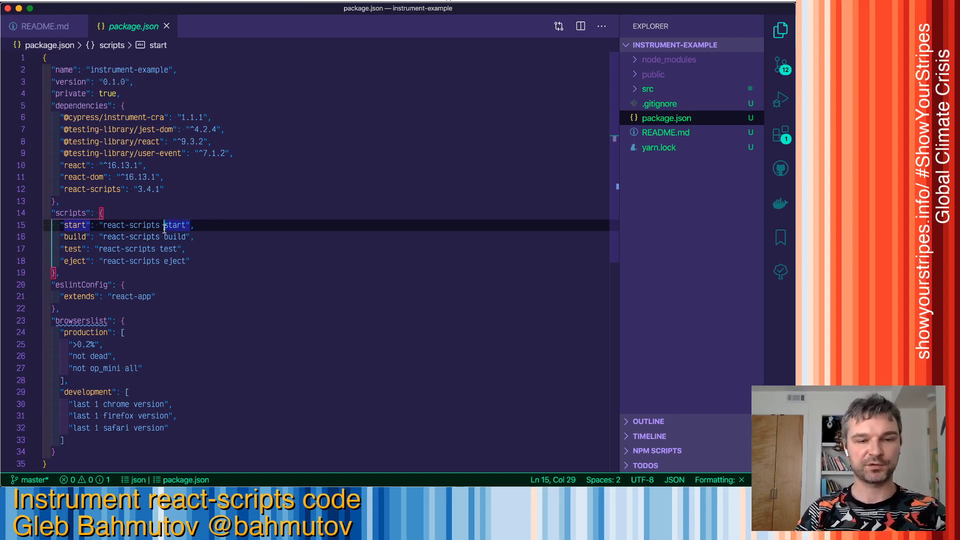
pyautogui.write('-r')
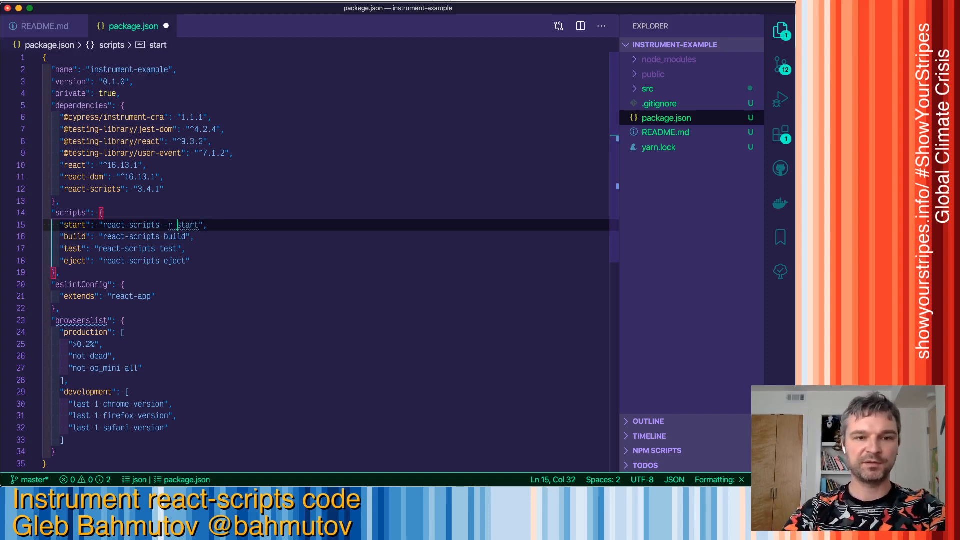
pyautogui.write('@cypress')
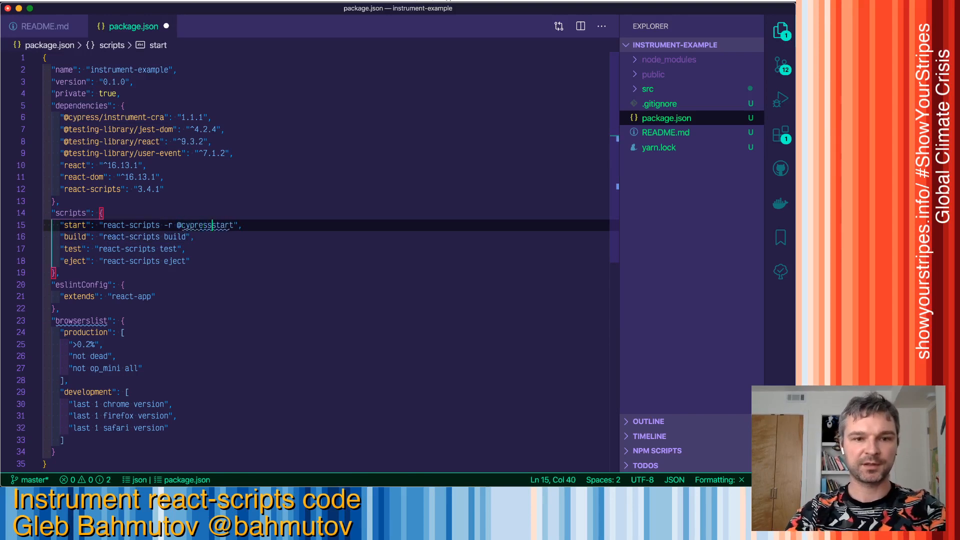
pyautogui.write('/instr')
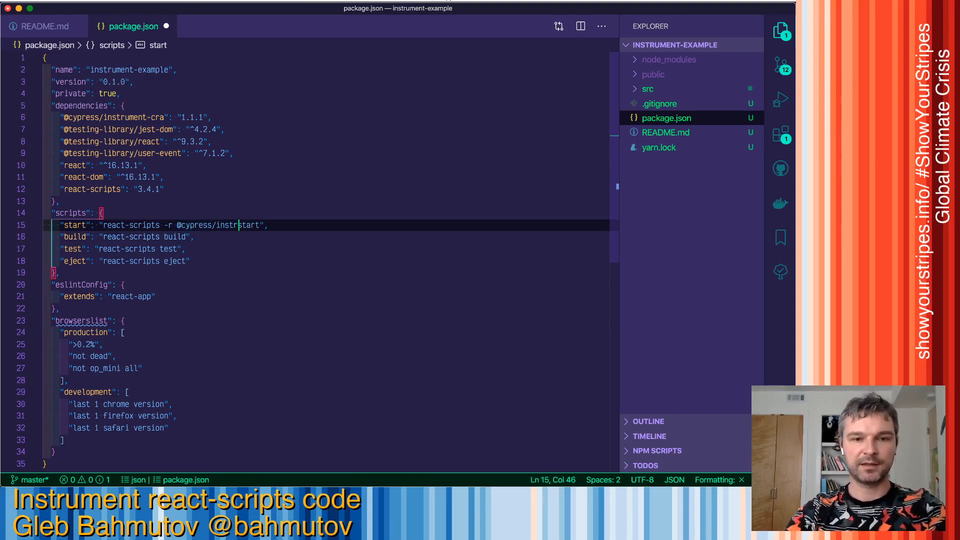
pyautogui.write('ument-cra')
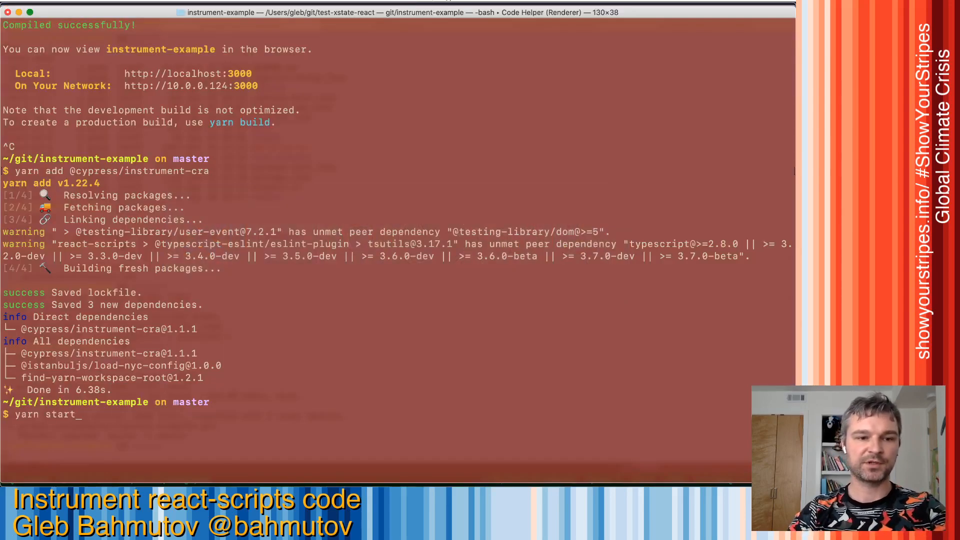
# Run yarn start so the app serves again at localhost:3000.
pyautogui.press('Return')
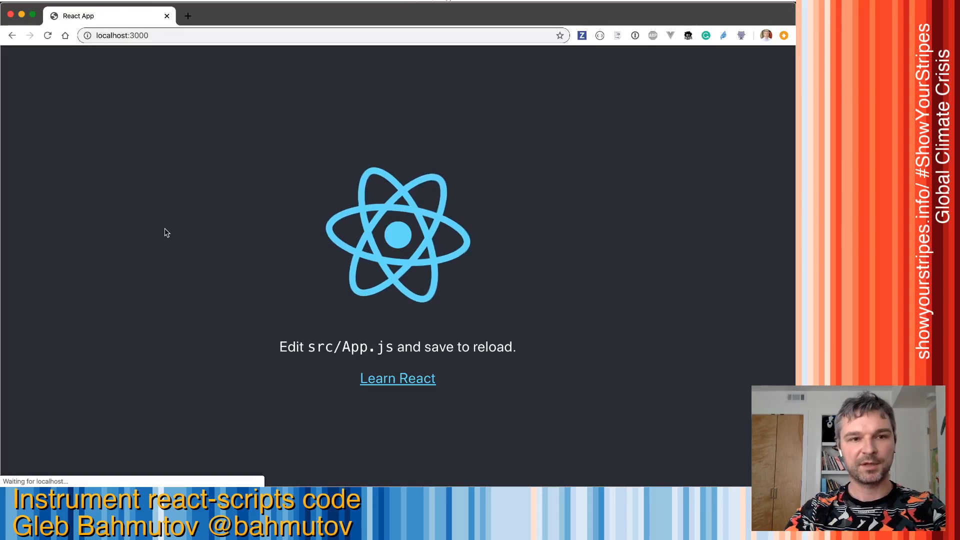
# Evaluate window.__coverage__ in the DevTools console and expand its result.
pyautogui.press('F12')
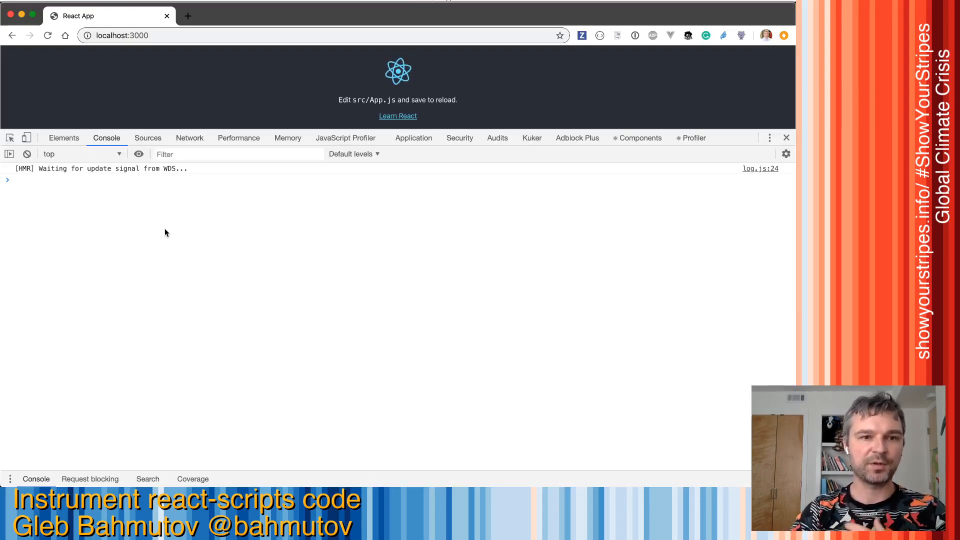
pyautogui.write('window.__coverage__')
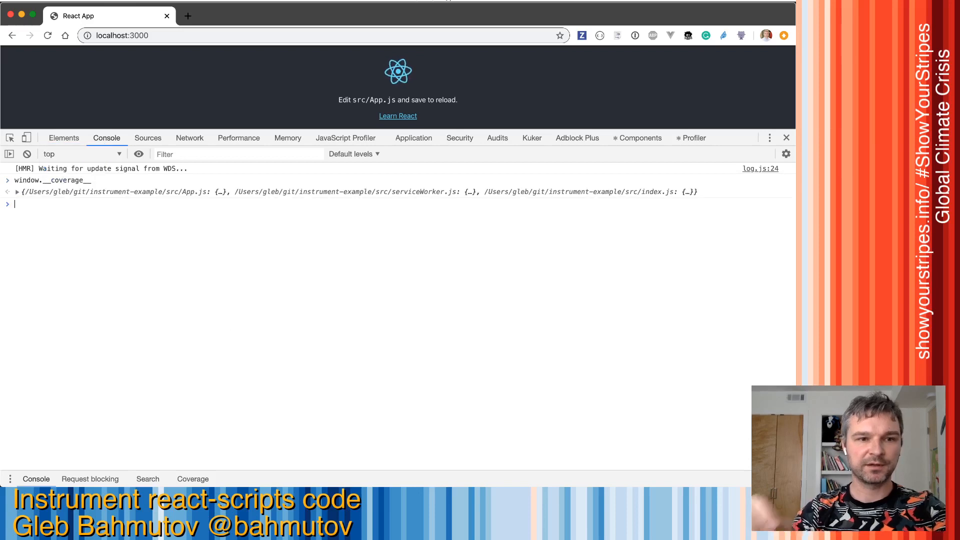
pyautogui.moveTo(35, 226)
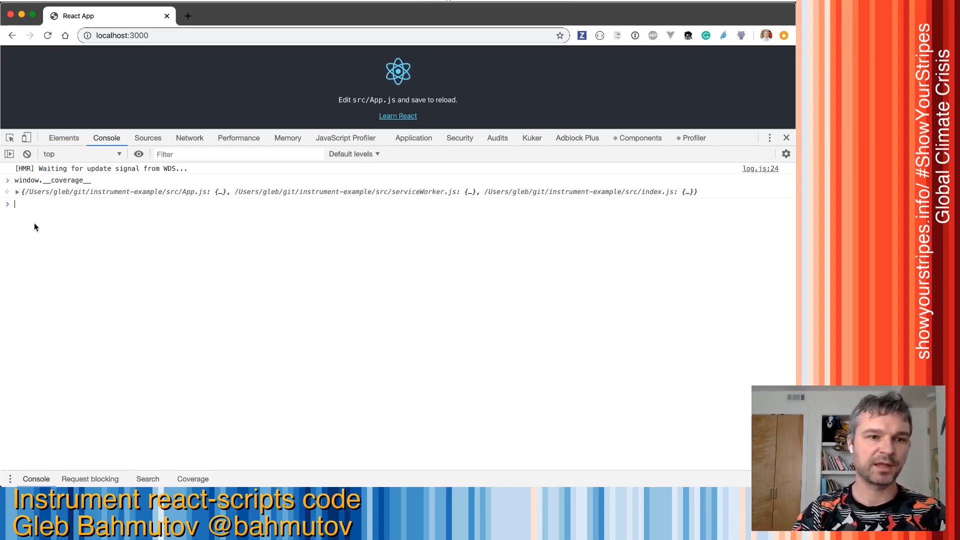
pyautogui.click(17, 191)
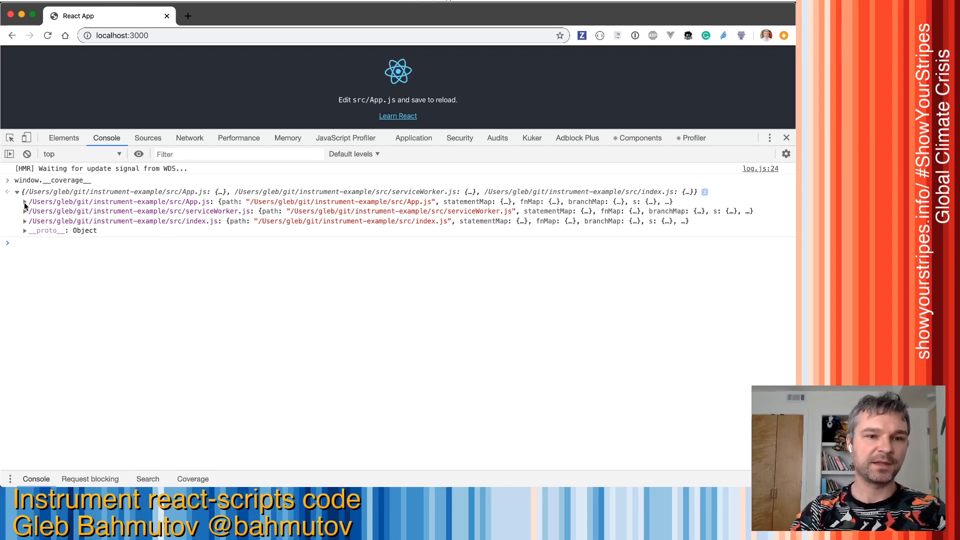
# Expand App.js coverage to show its s, f and b counters.
pyautogui.click(24, 201)
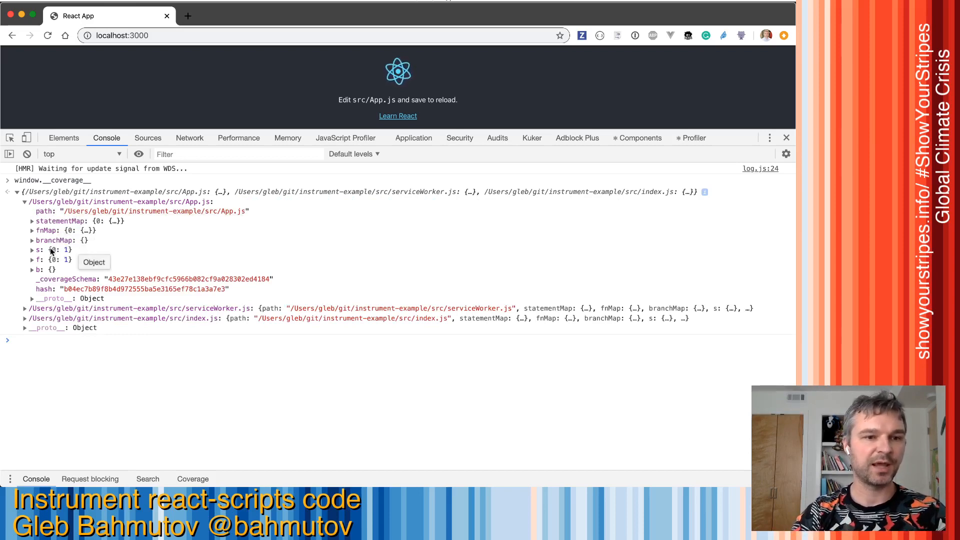
pyautogui.click(32, 250)
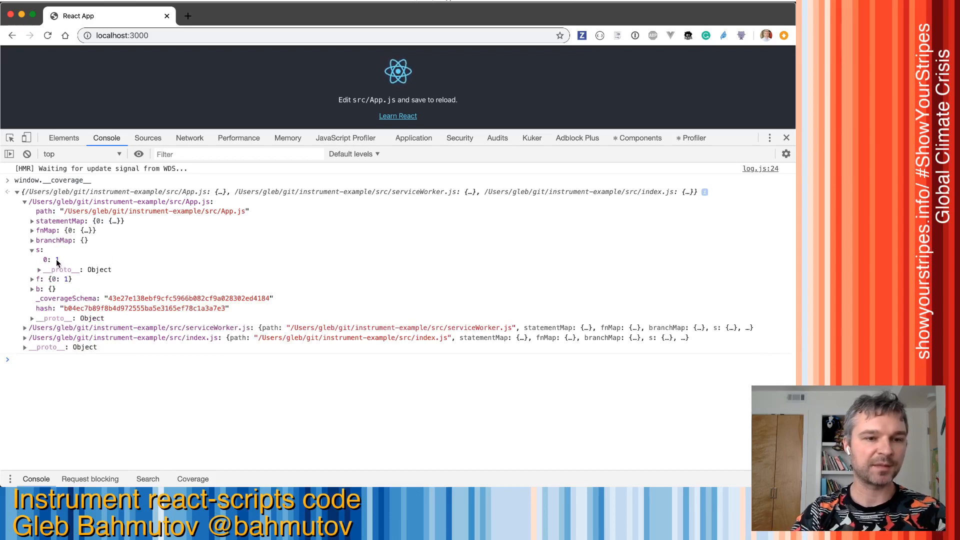
pyautogui.click(31, 279)
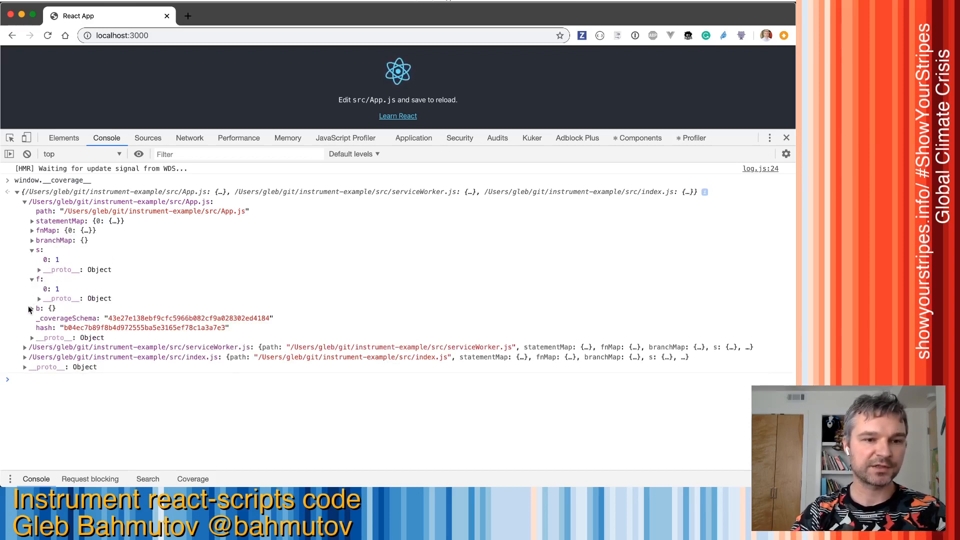
pyautogui.click(32, 308)
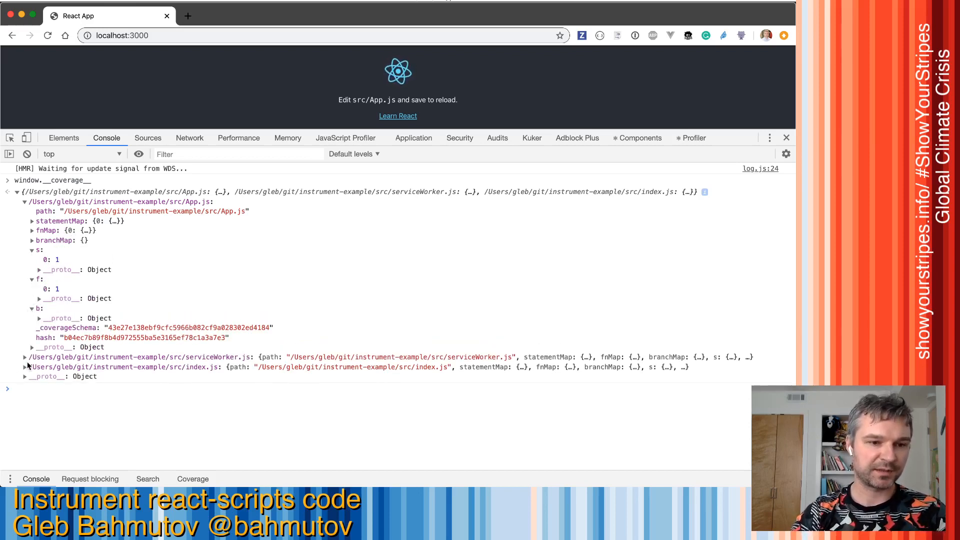
# Expand index.js coverage to show its statement counters at 1.
pyautogui.click(25, 366)
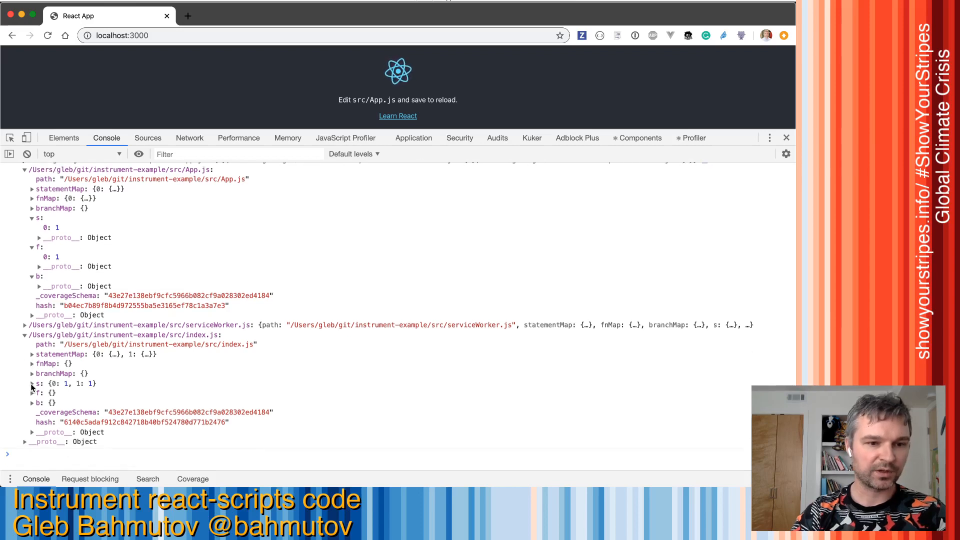
pyautogui.click(31, 383)
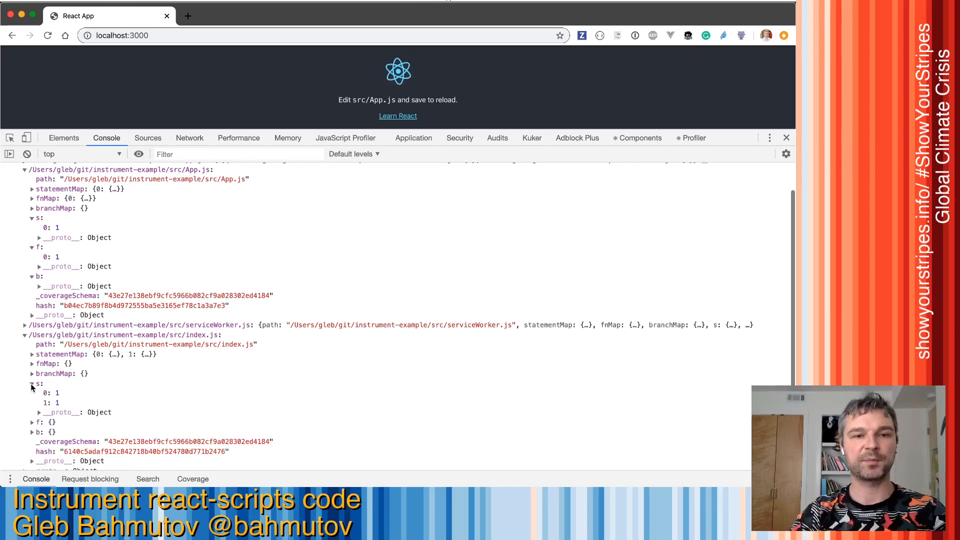
pyautogui.scroll(3)
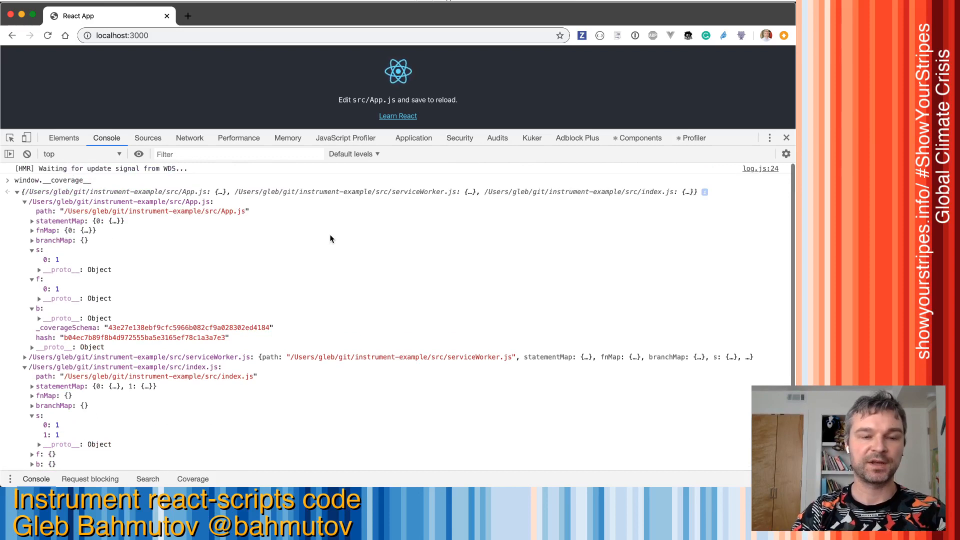